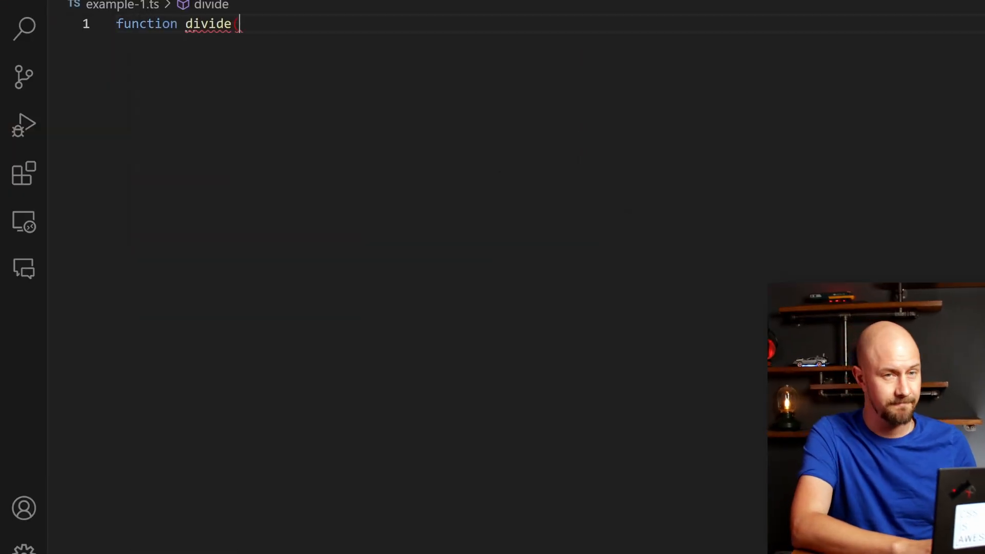
- Write divide(a: number, b: number) with an if (b === 0) check throwing 'Cannot divide…'
text((a: number, b: number): number {)
text(if (b ===)
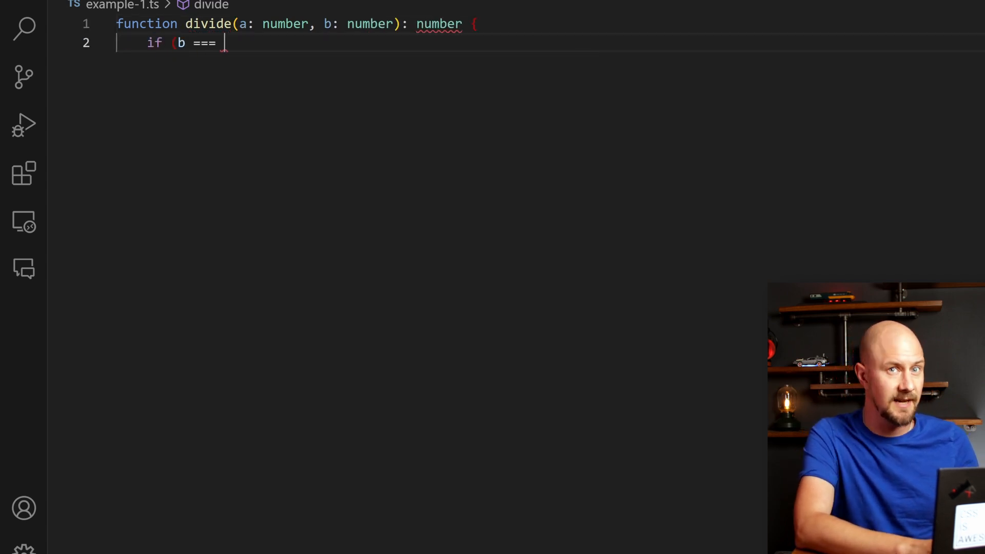
text(0) {)
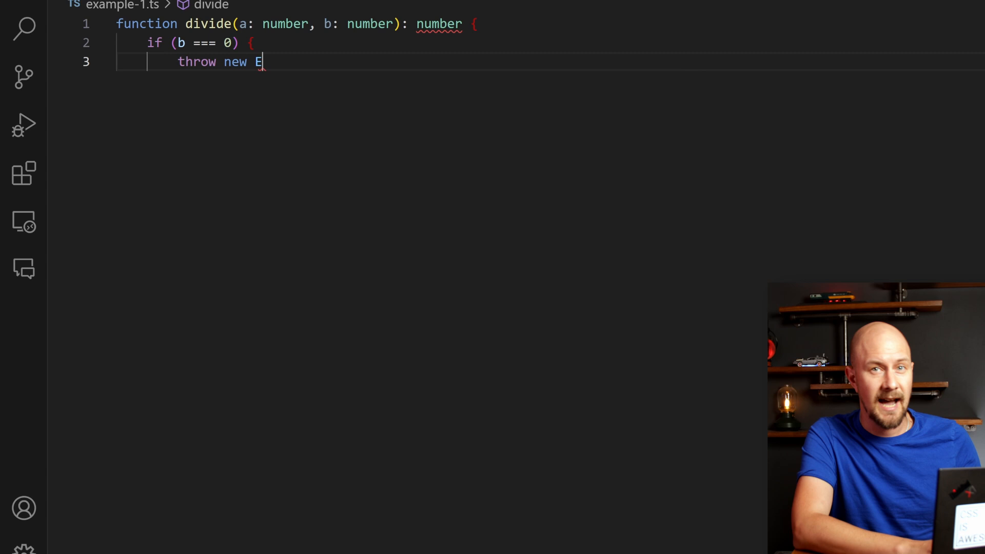
text(rror('Cannot divide)
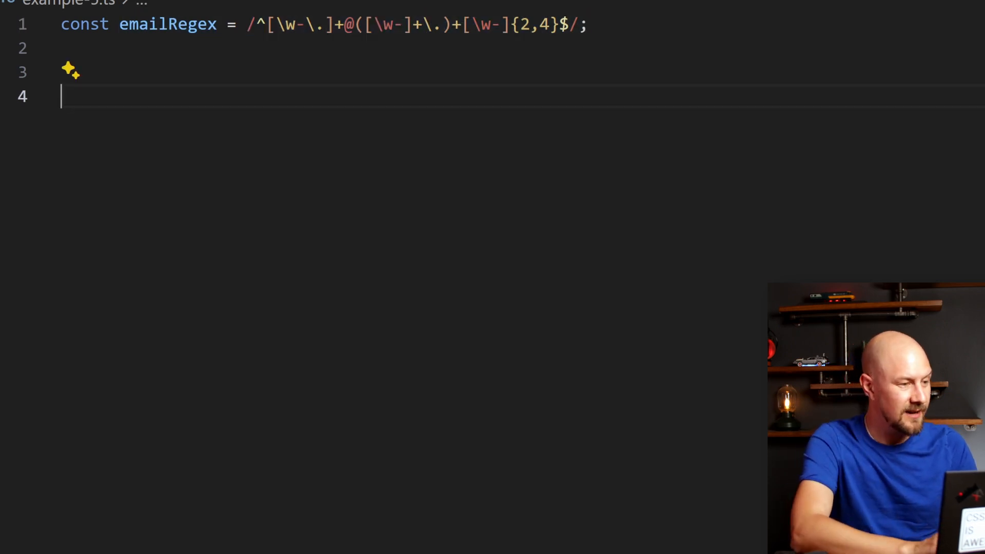
- Write function isValidEmail(email: string): boolean returning emailRegex.test(email)
text(function isValidEmail(email:)
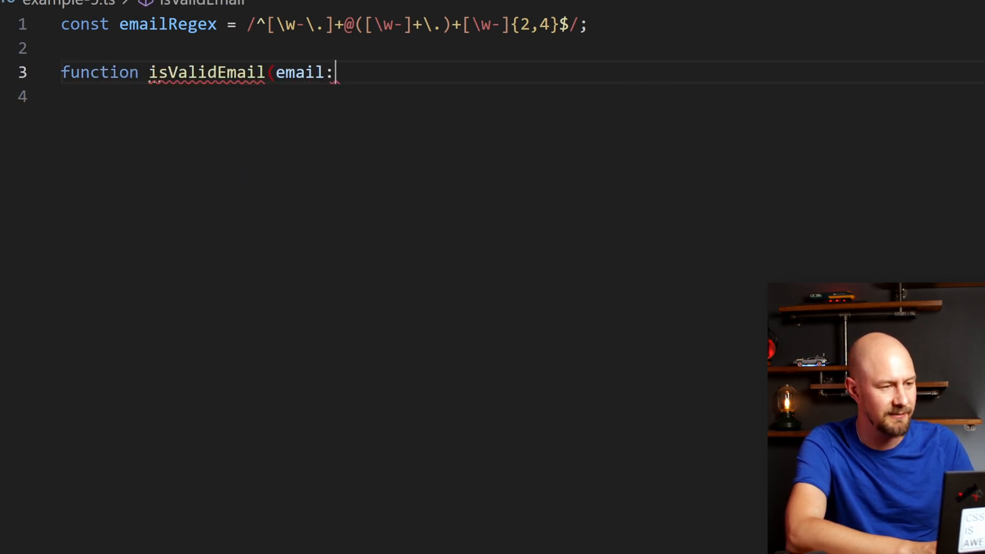
text(string): boolean {)
click(415, 96)
text(re)
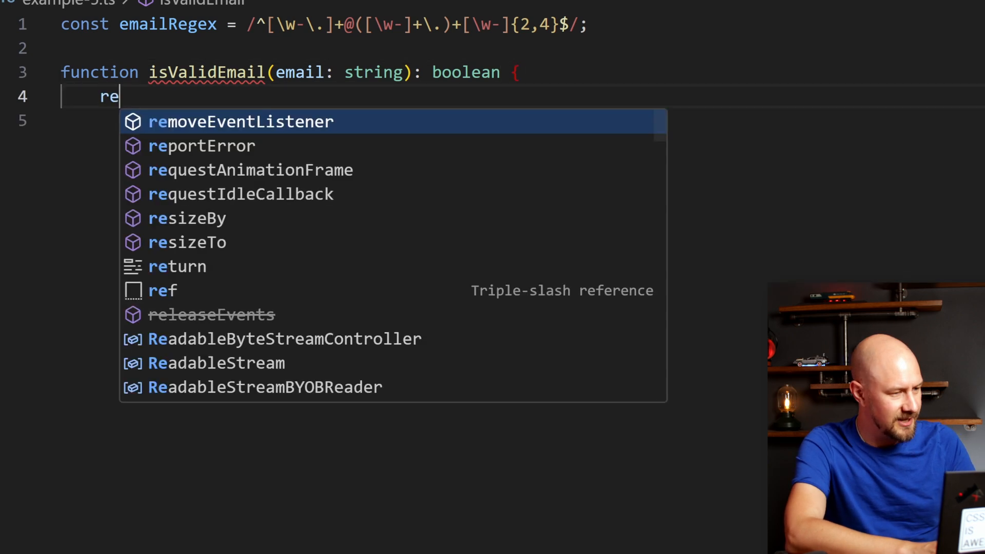
text(turn emailRegex.test()
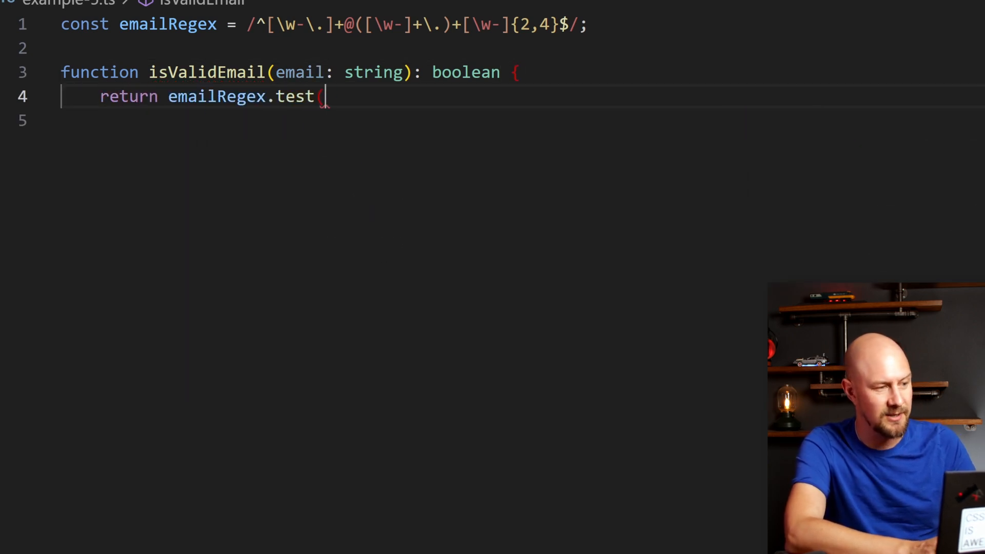
text(email);)
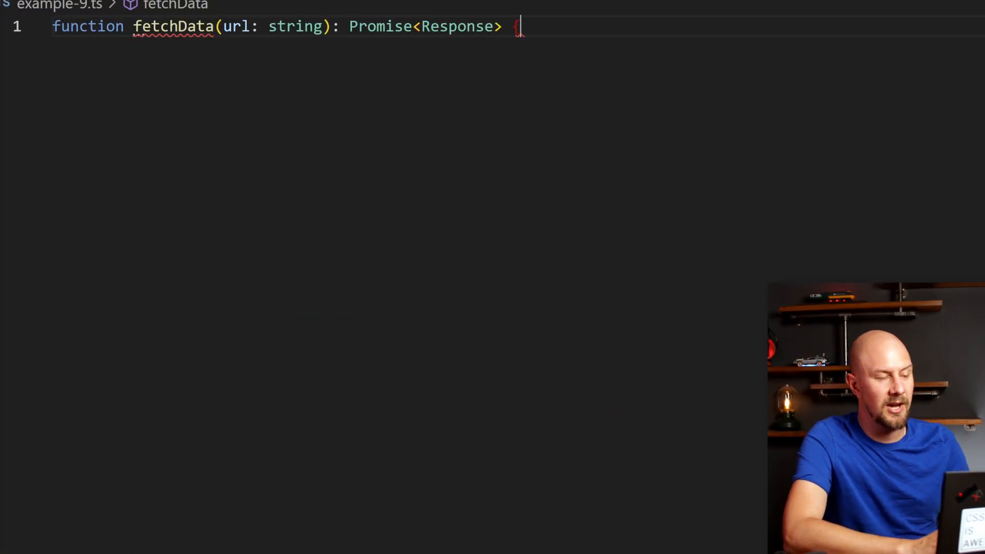
- Start the fetchData body with const controller = new AbortController()
key(Enter)
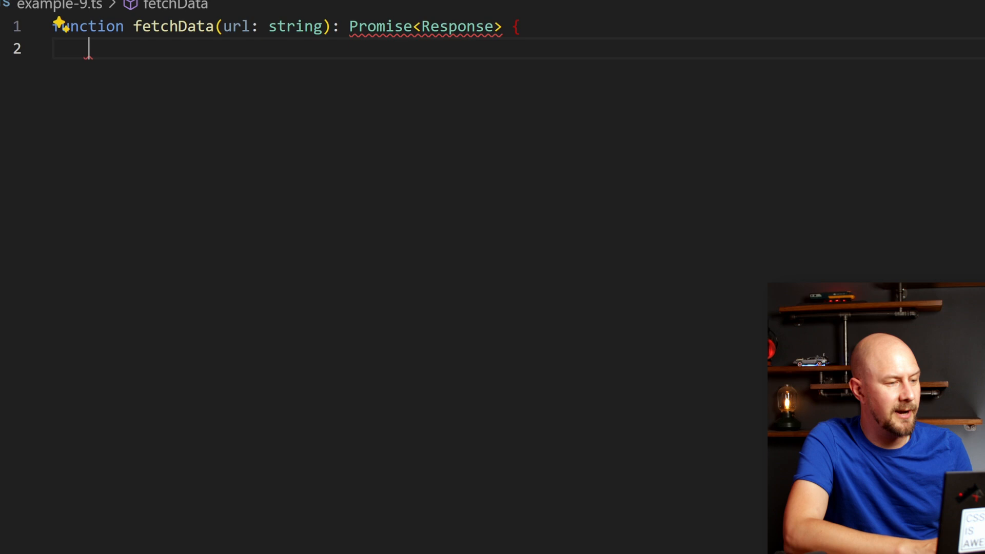
text(const controller = new AbortCo)
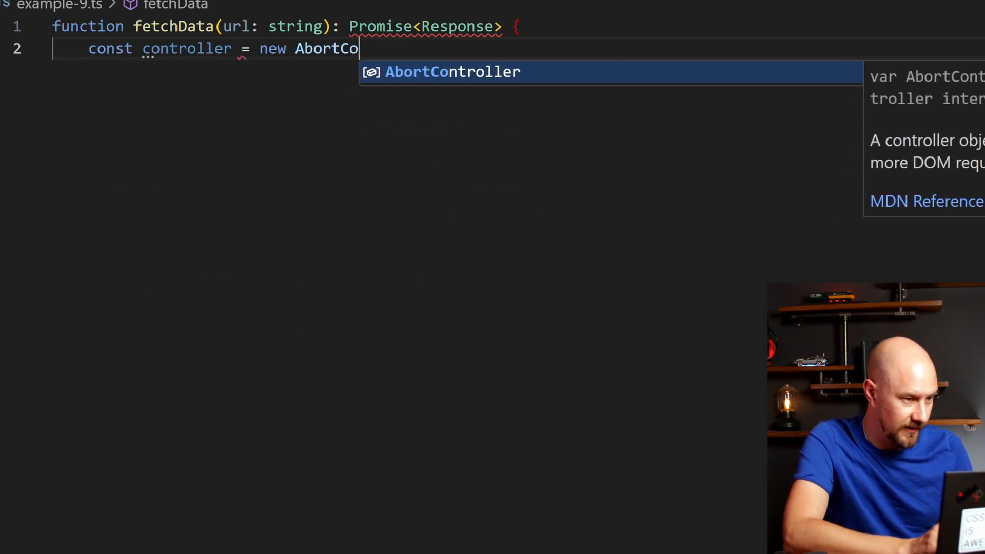
key(Tab)
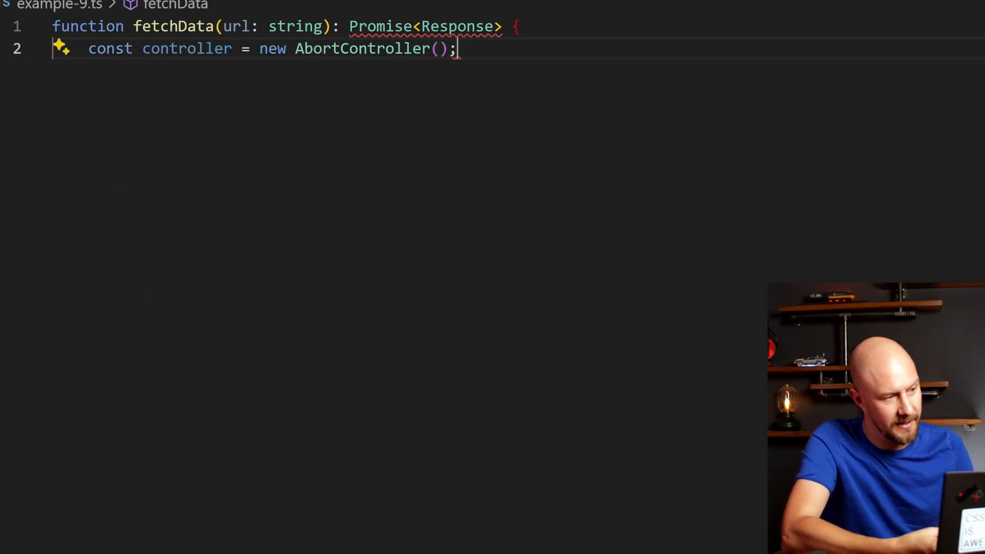
- Add a timeoutId setTimeout that aborts the controller after 5000 ms, commented 'timeout after 5 seconds'
text(const timeoutId)
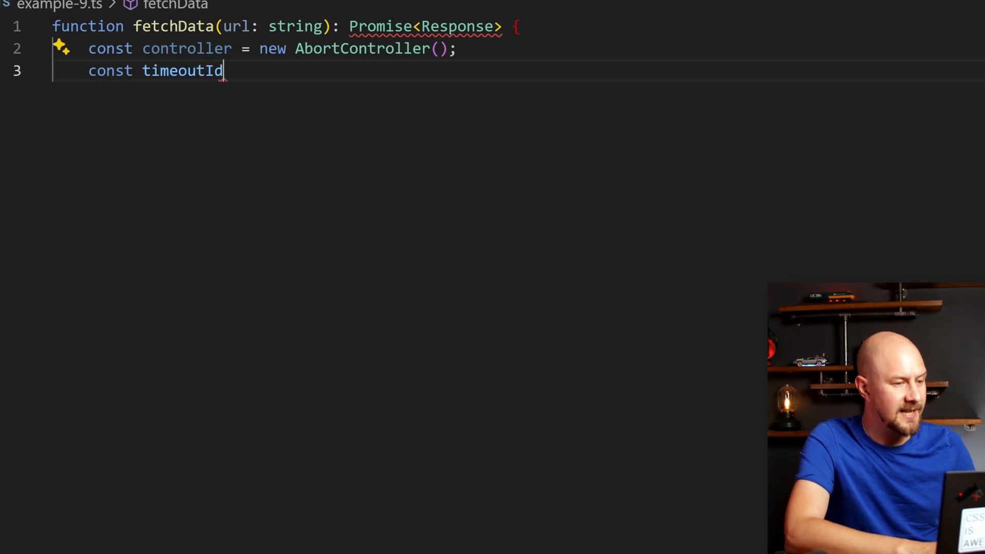
text(= setTimeout(()
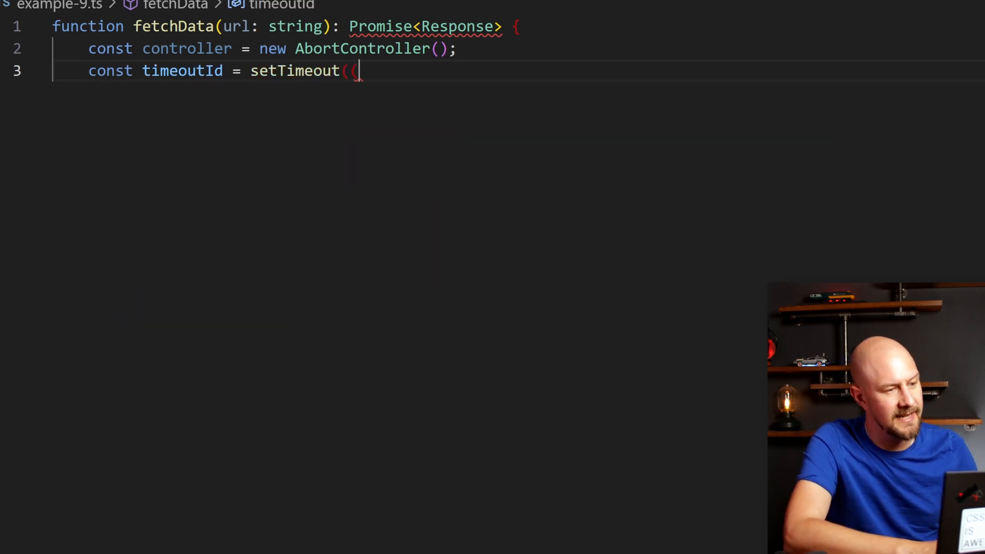
text(() => controller.abort(), 5000); //)
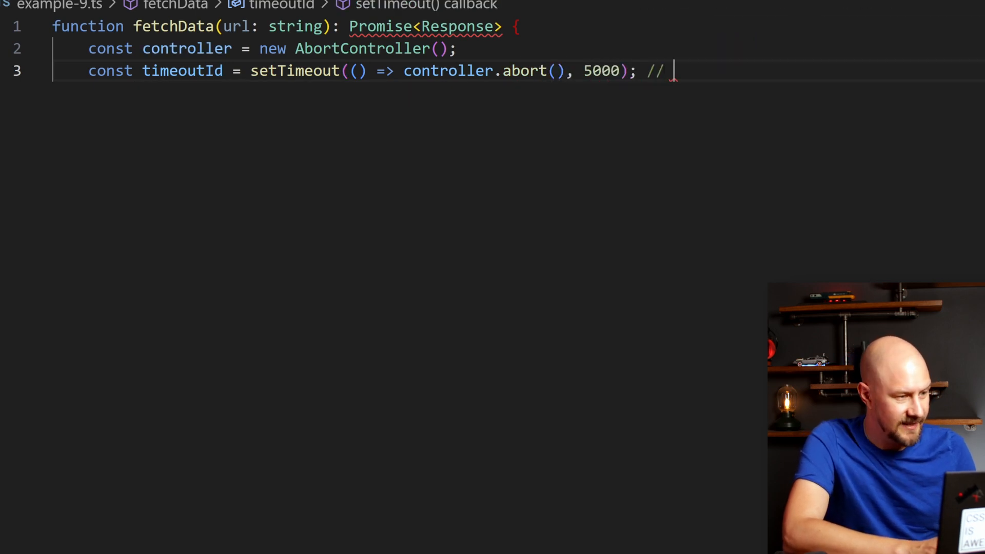
text(timeout after 5 seconds)
text(return)
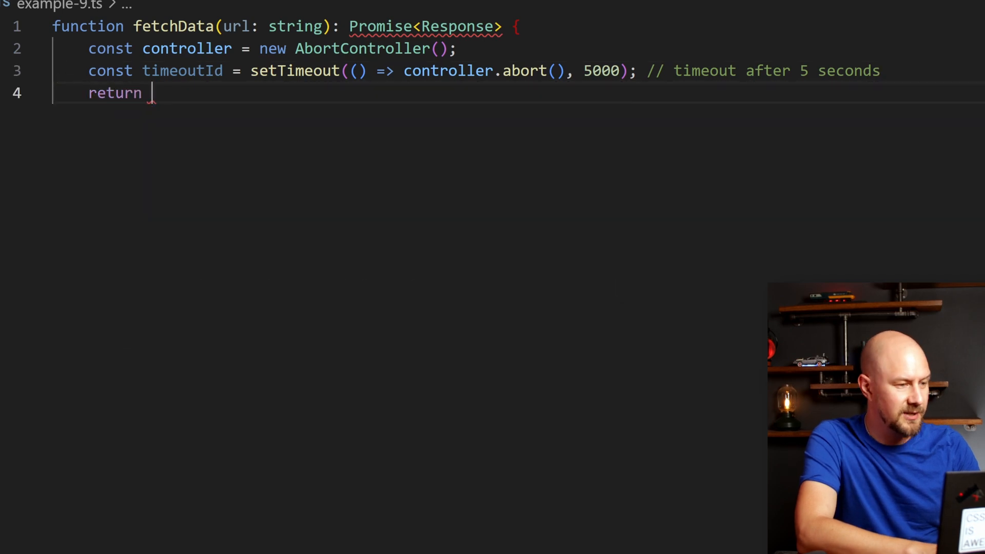
- Return fetch(url, { signal: controller.signal }).finally(() => clearTimeout(timeoutId)) and close fetchData
text(fetch(url, { signal: controller.signal)
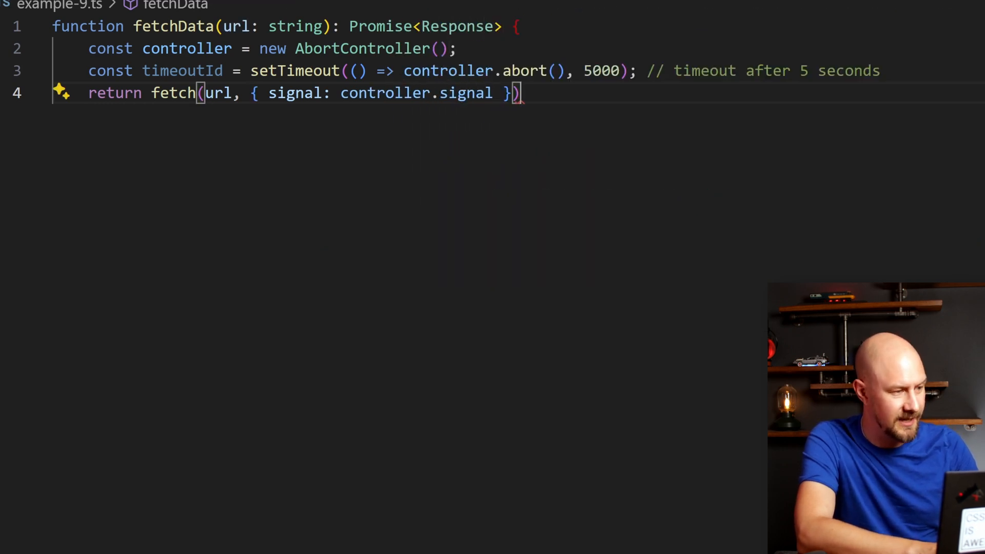
text(.finally()
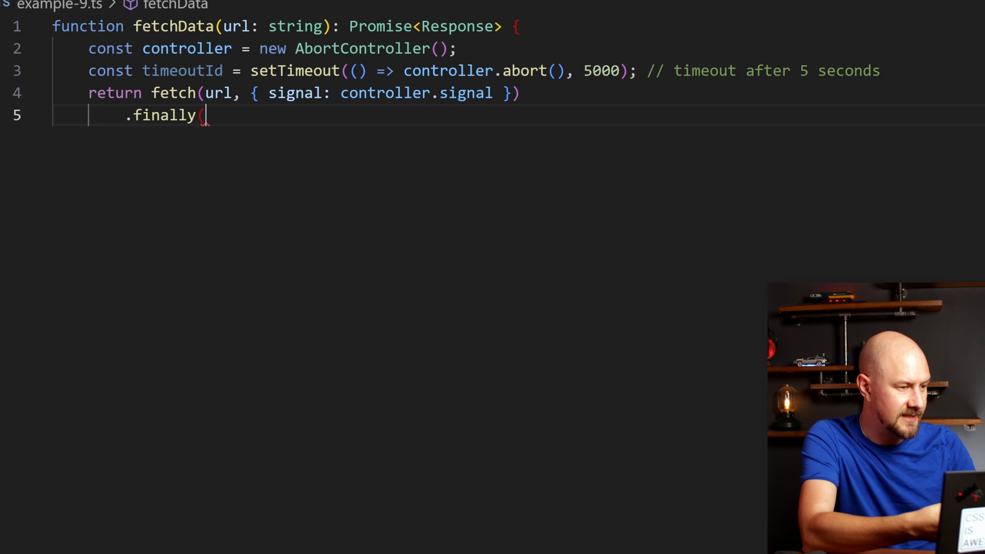
text(() => clearTime)
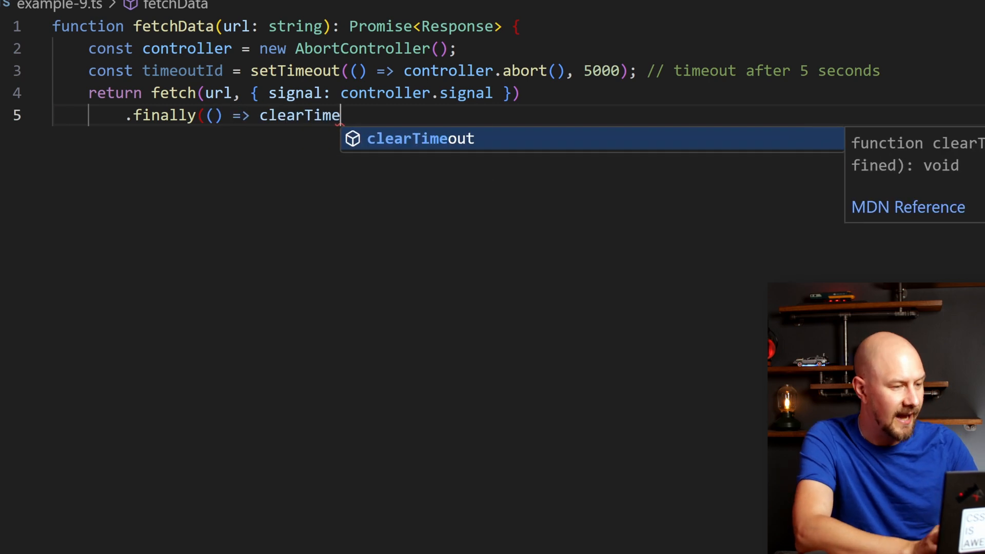
text(out(timeoutId));)
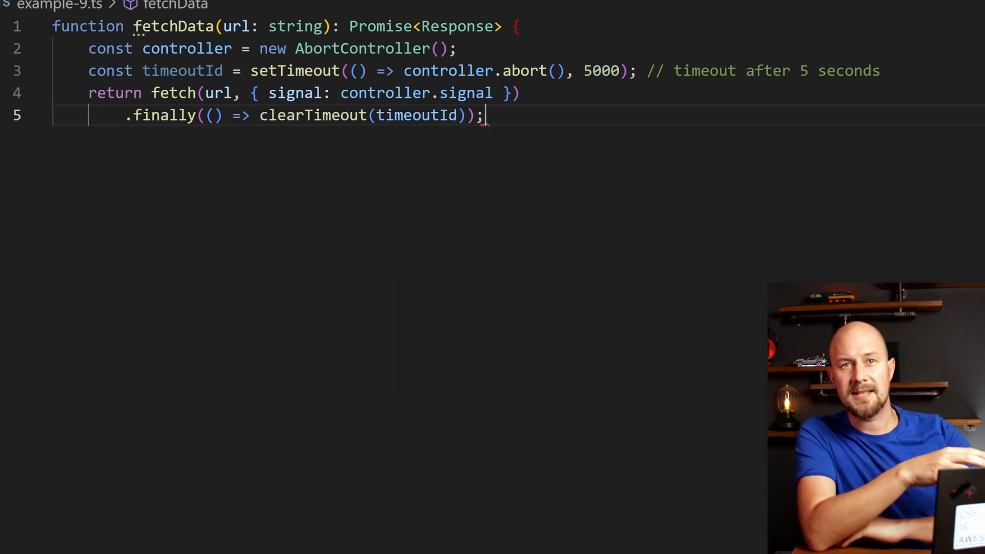
key(Enter)
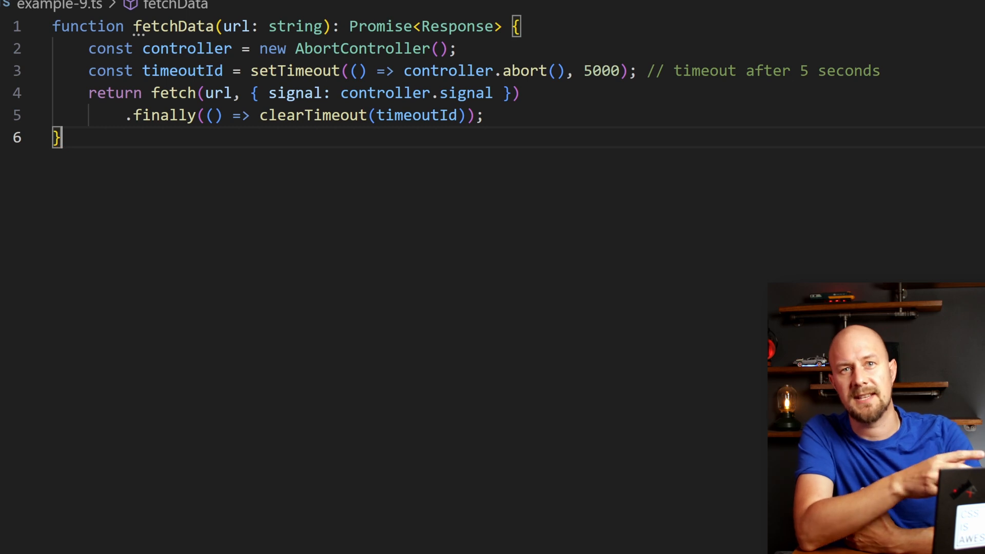